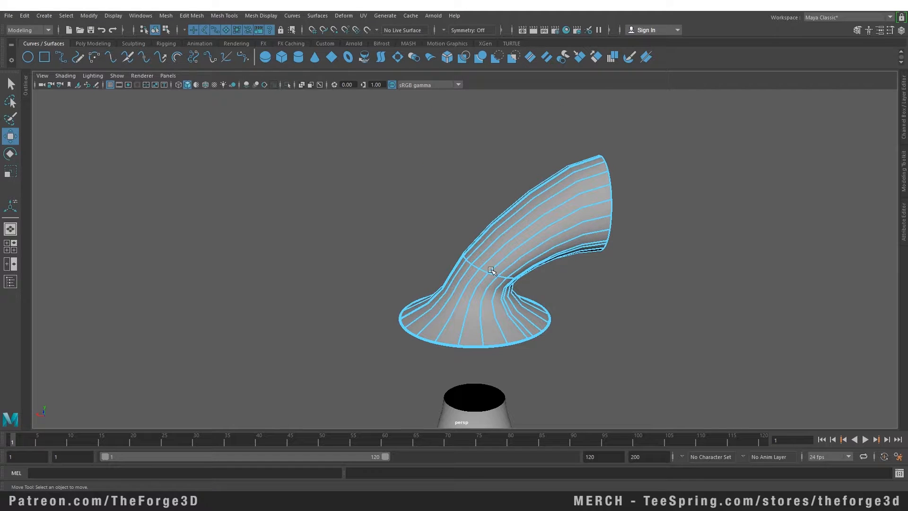
{"action": "mouse_move", "coordinate": [467, 349]}
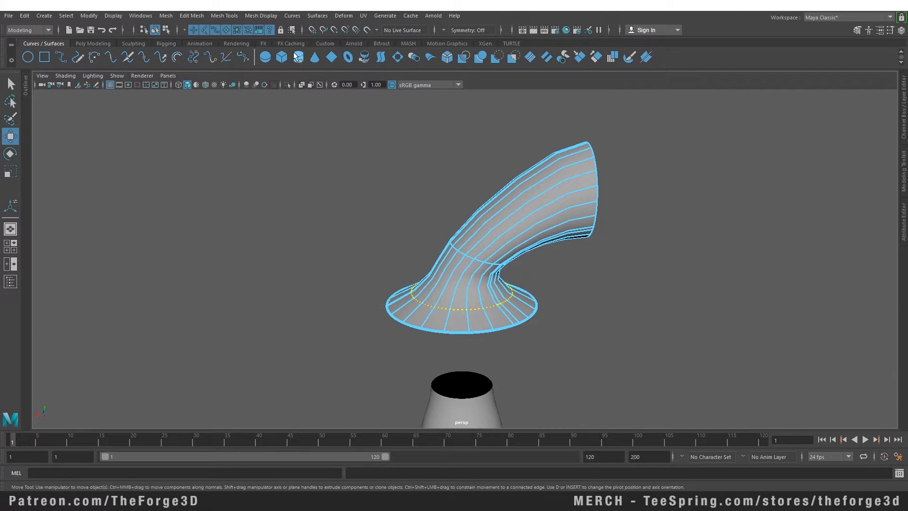
Step: Duplicate the selected ring isoparm near the spout's flared base as a curve via Curves > Duplicate Surface Curves
{"action": "left_click", "coordinate": [293, 16]}
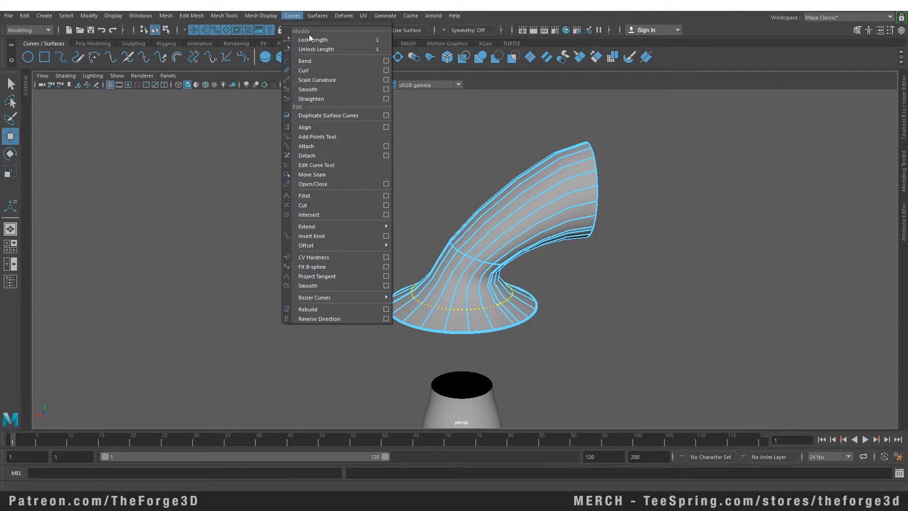
{"action": "mouse_move", "coordinate": [328, 120]}
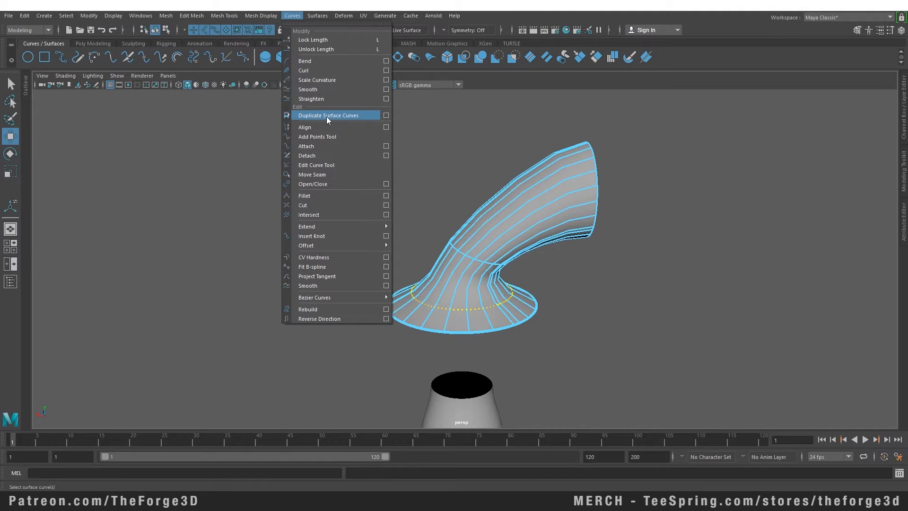
{"action": "left_click", "coordinate": [328, 114]}
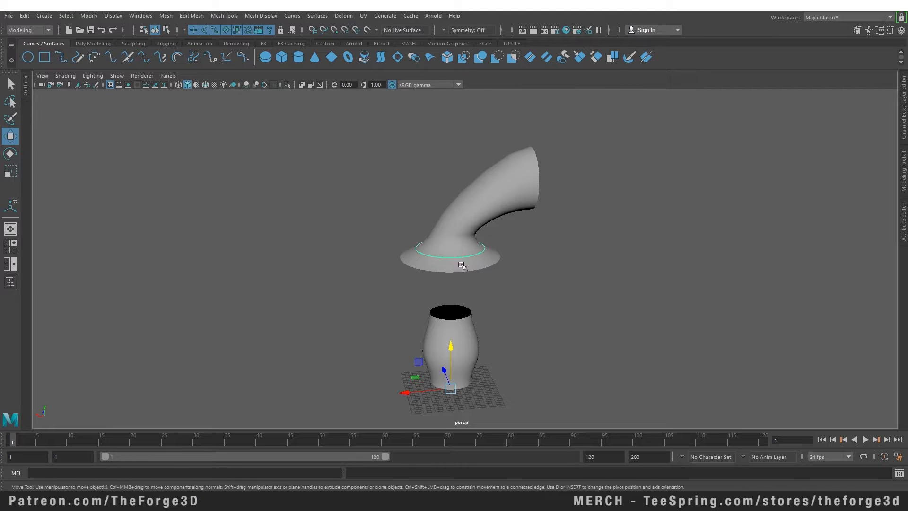
{"action": "mouse_move", "coordinate": [442, 265]}
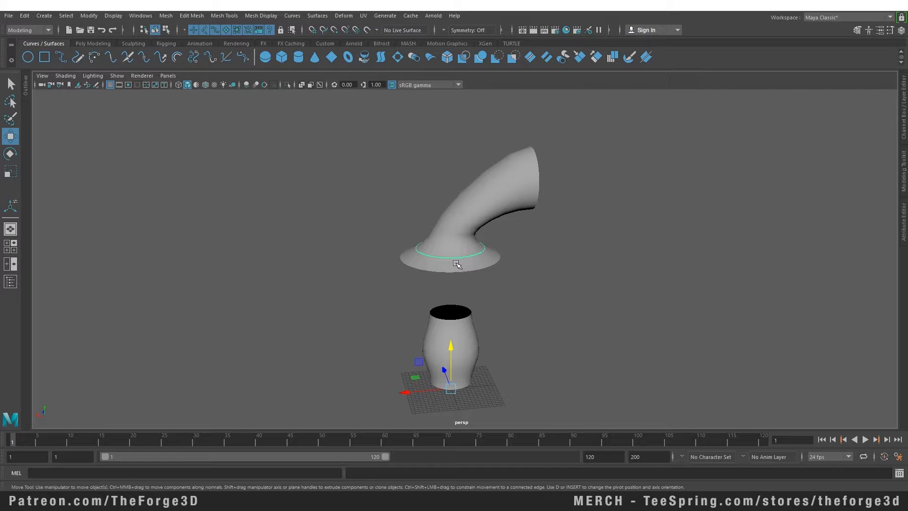
Step: Switch the spout surface to Isoparm selection from its marking menu
{"action": "right_click", "coordinate": [464, 247]}
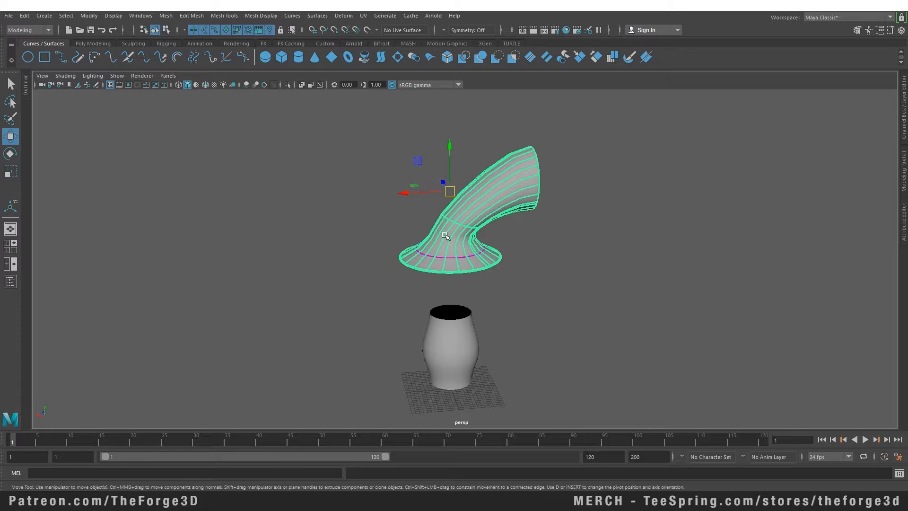
{"action": "mouse_move", "coordinate": [436, 237]}
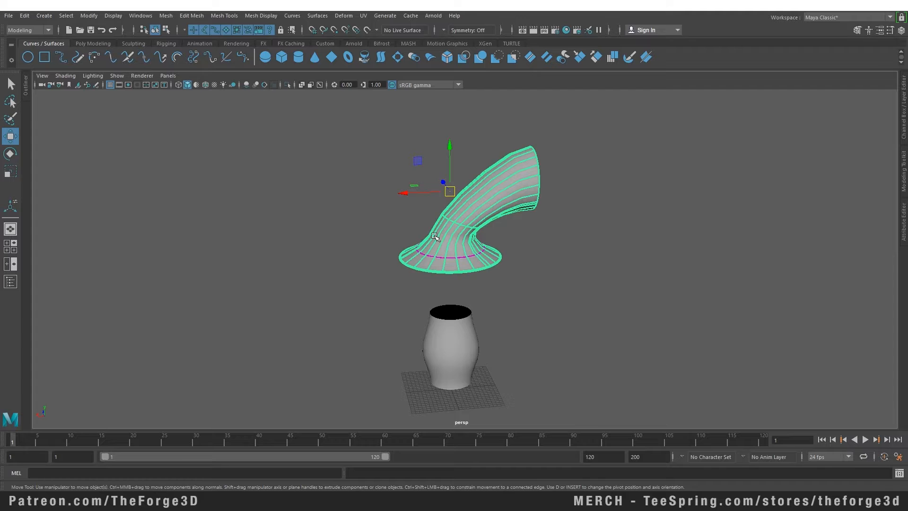
Step: Duplicate the spout's outer rim isoparm as a second curve with Duplicate Surface Curves
{"action": "right_click", "coordinate": [435, 237]}
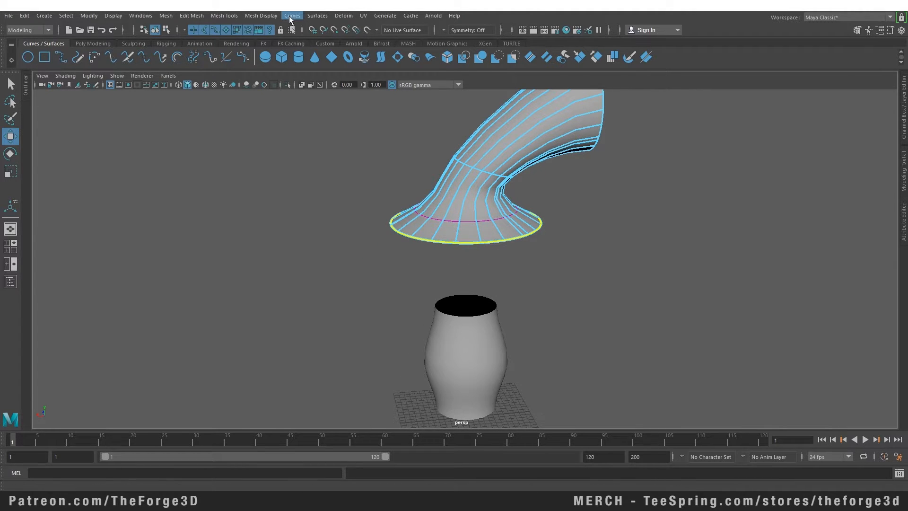
{"action": "left_click", "coordinate": [293, 16]}
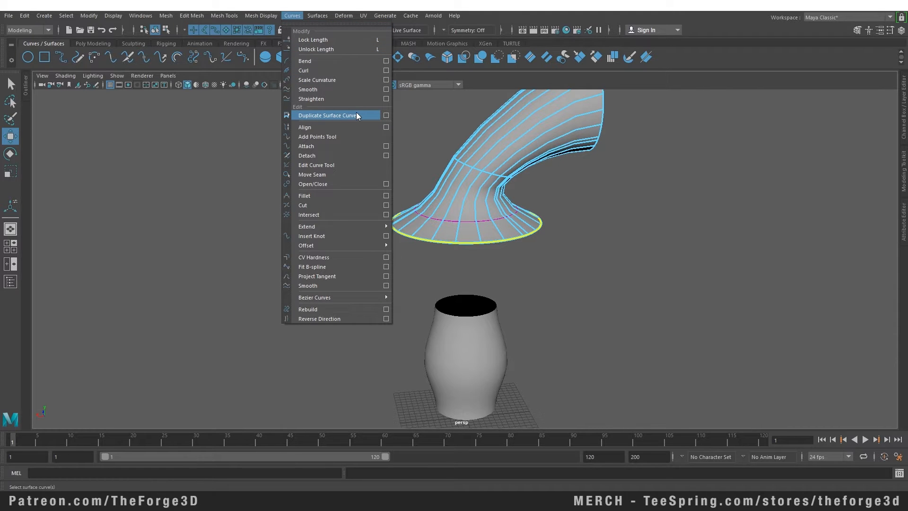
{"action": "left_click", "coordinate": [328, 114]}
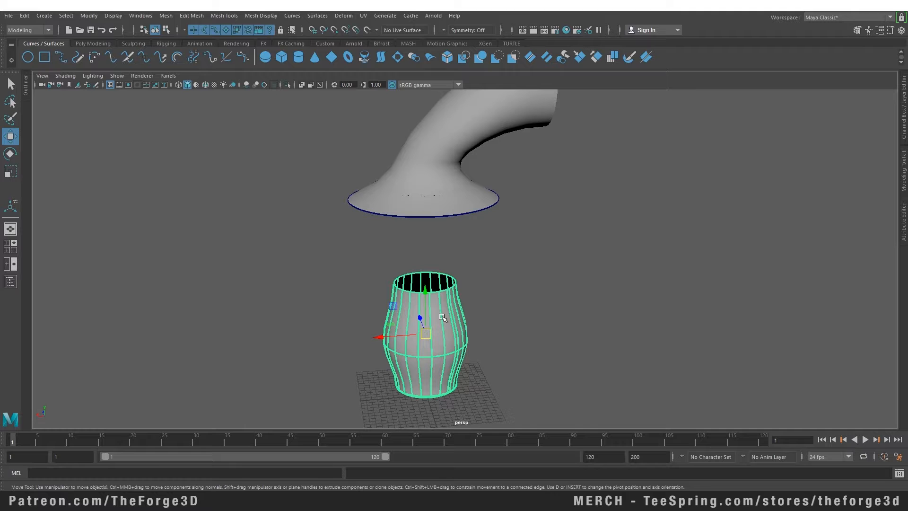
Step: Duplicate the vase's top rim isoparm as a circular curve with Duplicate Surface Curves
{"action": "right_click", "coordinate": [442, 318]}
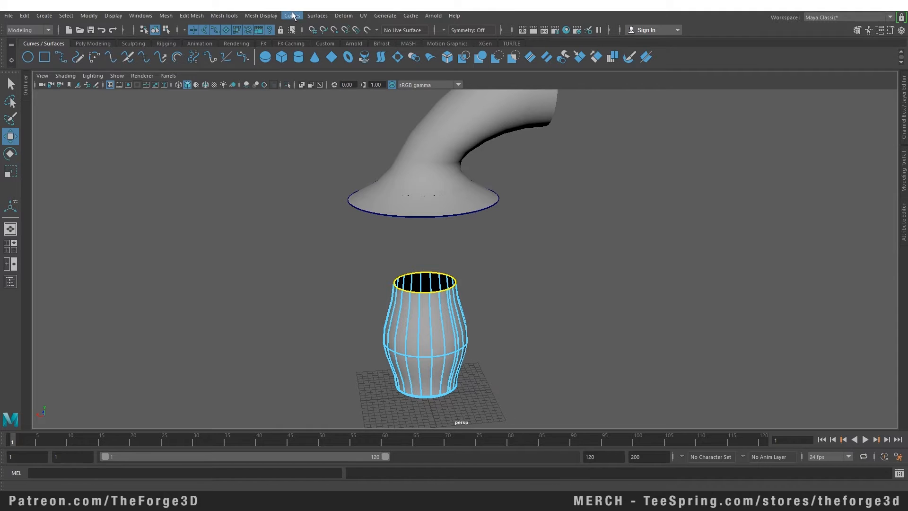
{"action": "left_click", "coordinate": [293, 16]}
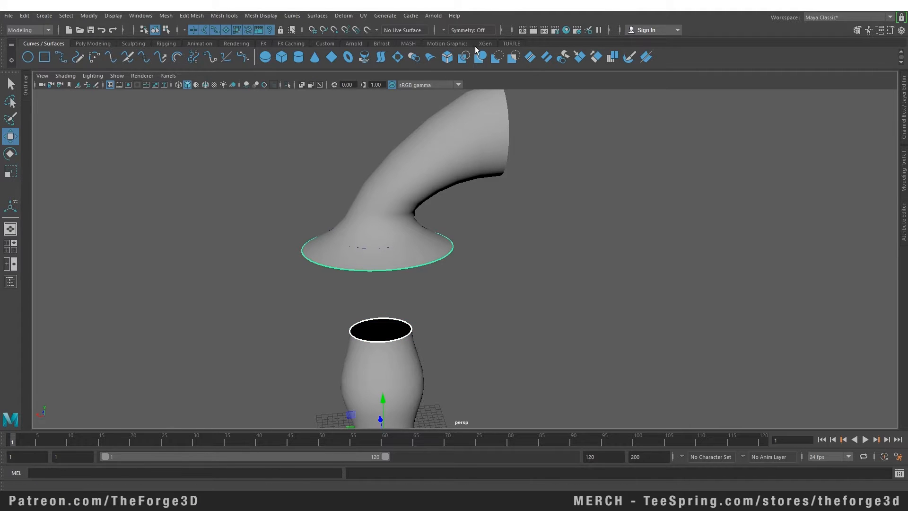
Step: Loft the spout rim and vase rim curves into a surface and enable Two Sided Lighting
{"action": "left_click", "coordinate": [317, 16]}
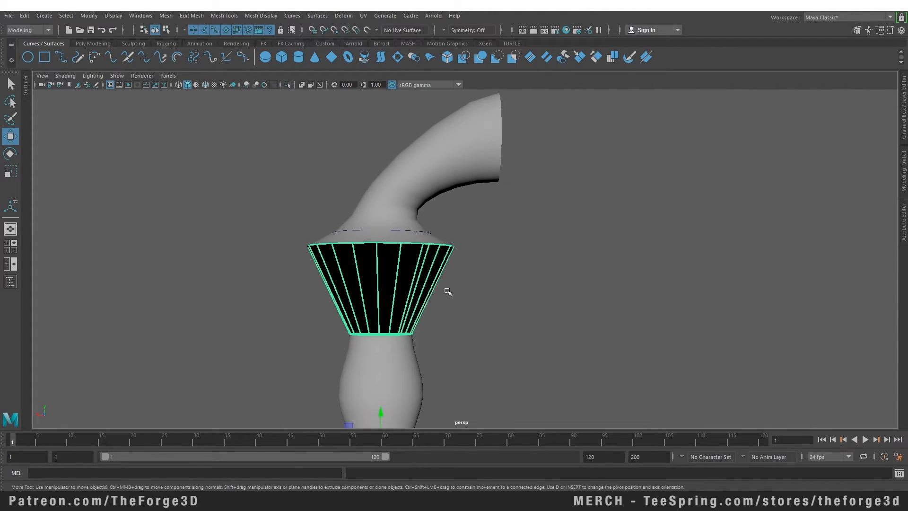
{"action": "left_click", "coordinate": [91, 75]}
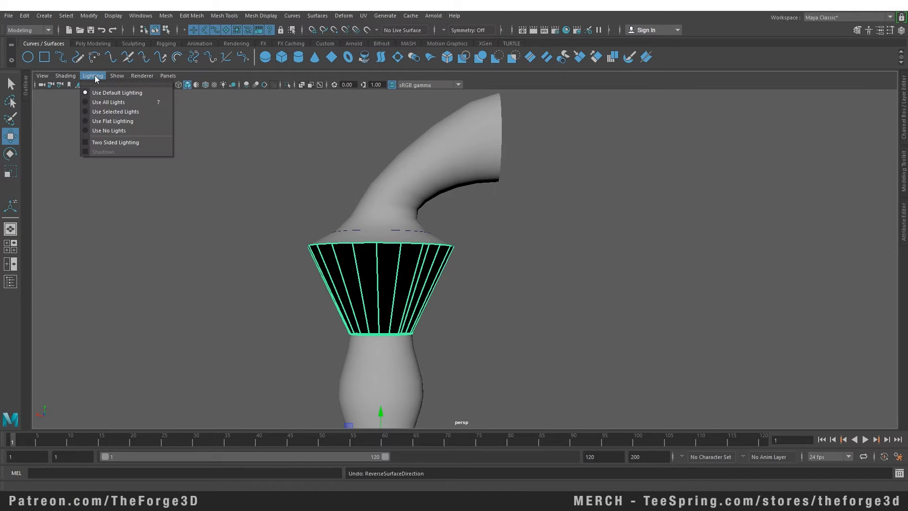
{"action": "mouse_move", "coordinate": [116, 142]}
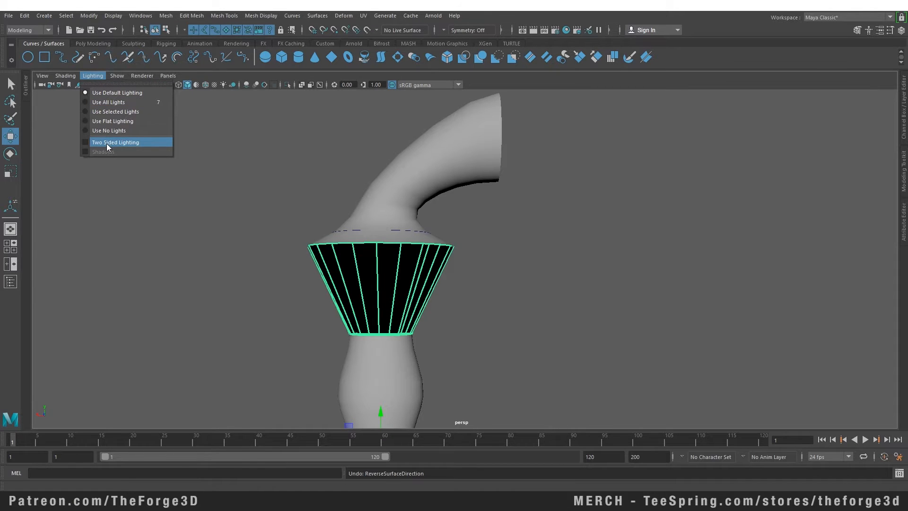
{"action": "left_click", "coordinate": [318, 16]}
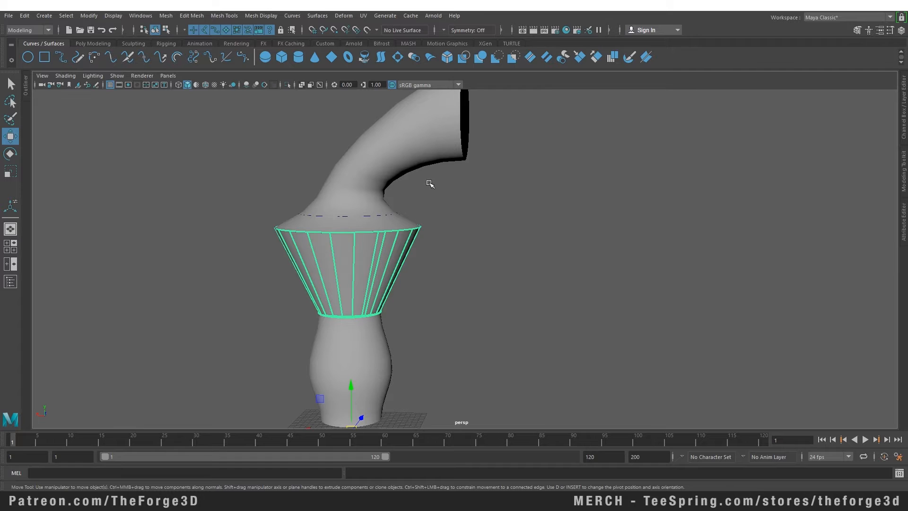
{"action": "mouse_move", "coordinate": [435, 172]}
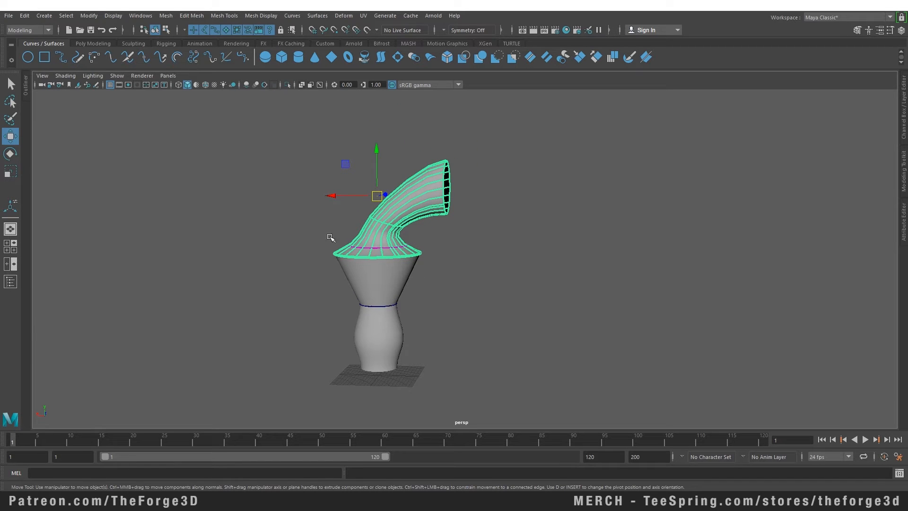
{"action": "mouse_move", "coordinate": [355, 232]}
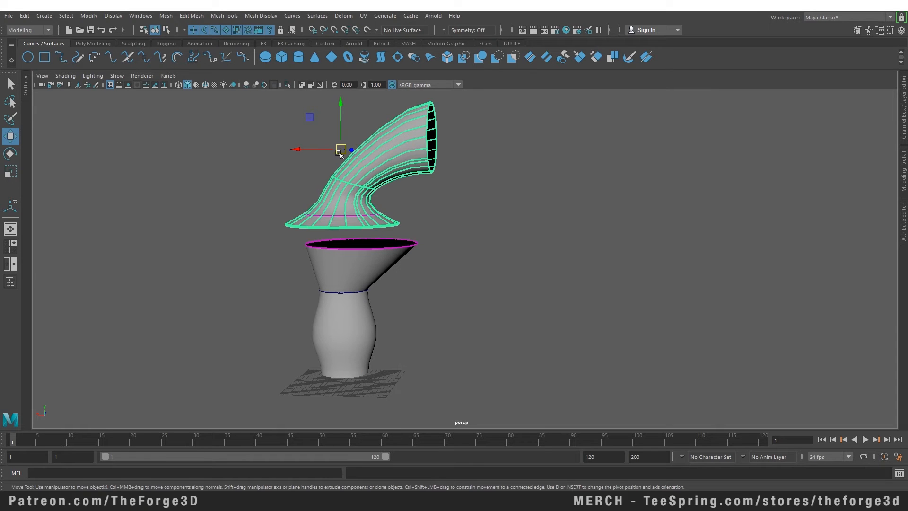
Step: Move the spout upward so the lofted connector stretches to follow its rim through history
{"action": "left_click_drag", "start_coordinate": [340, 150], "coordinate": [363, 132]}
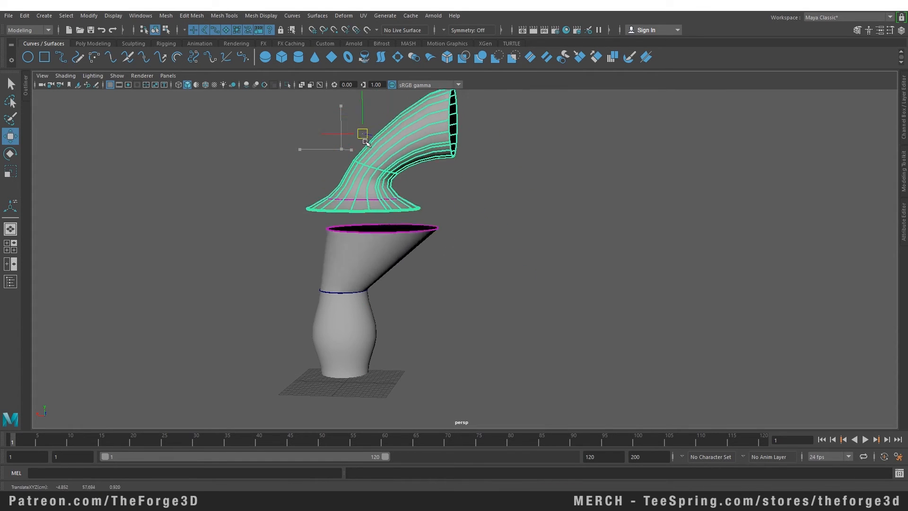